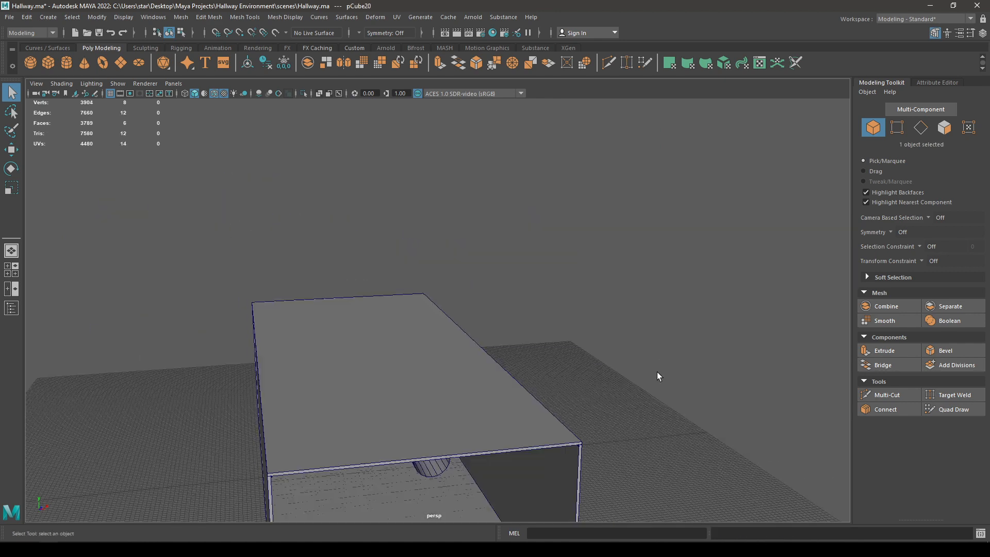
# Step: Scale the selected cube into a long, narrow panel running along the hallway
pyautogui.click(11, 149)
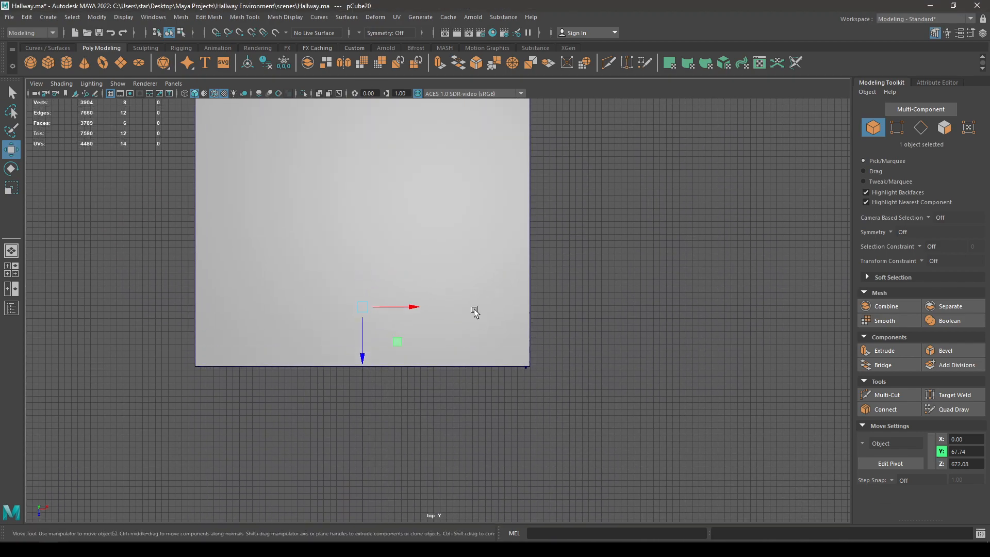
pyautogui.press('4')
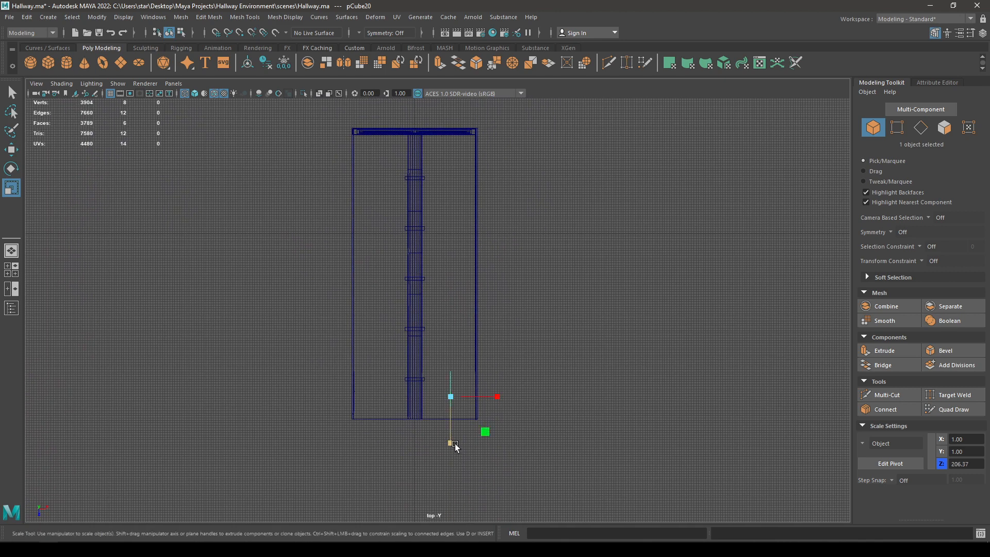
pyautogui.moveTo(497, 396); pyautogui.dragTo(494, 391)
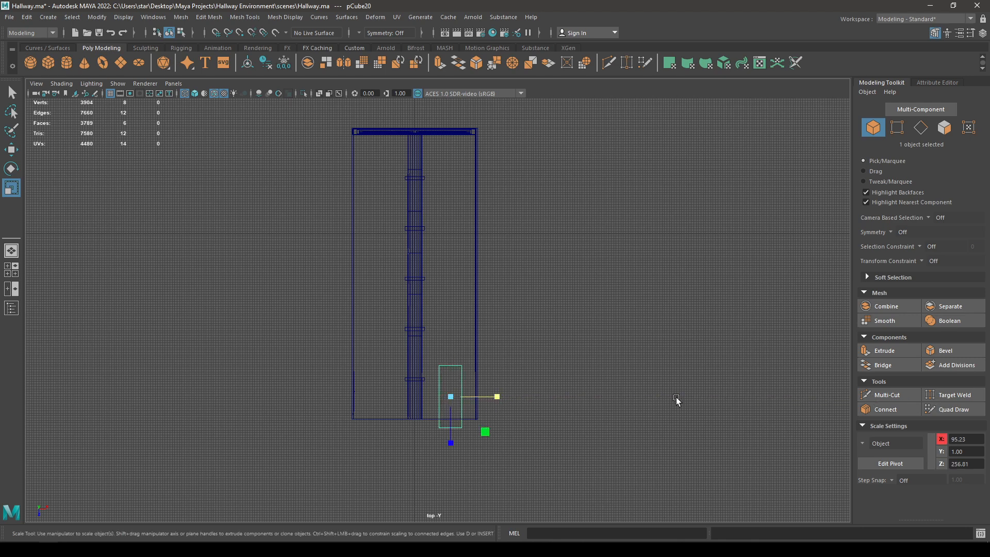
pyautogui.moveTo(676, 401); pyautogui.dragTo(450, 422)
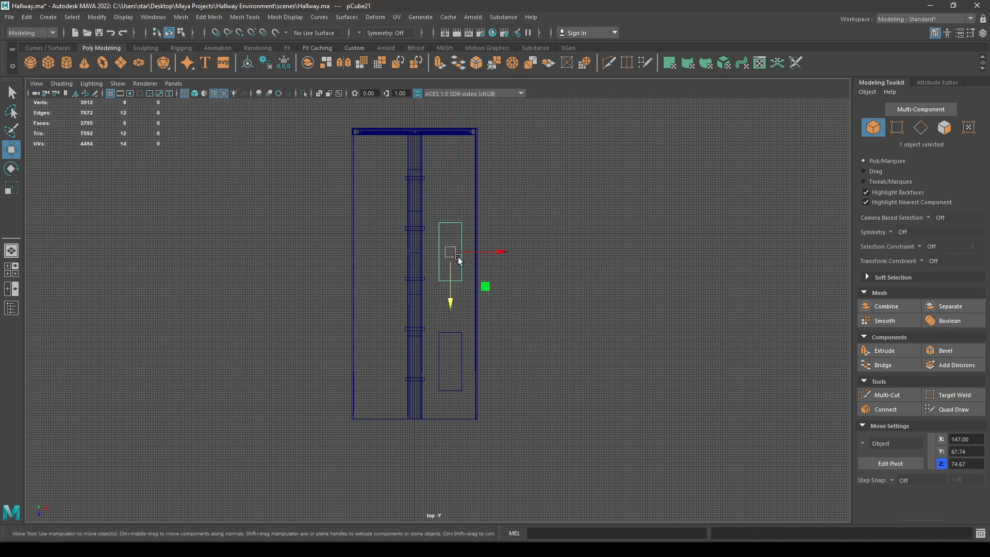
pyautogui.moveTo(499, 312)
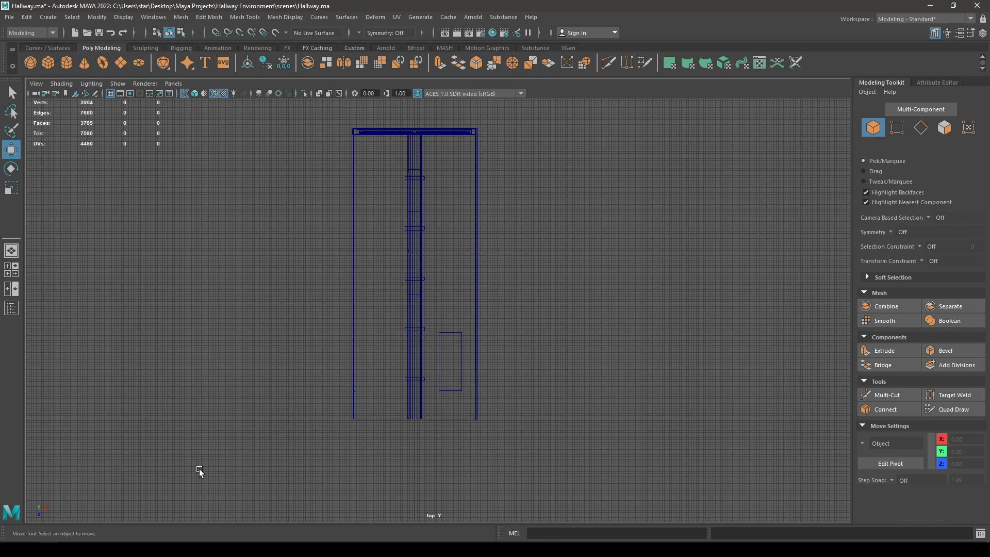
pyautogui.moveTo(462, 362)
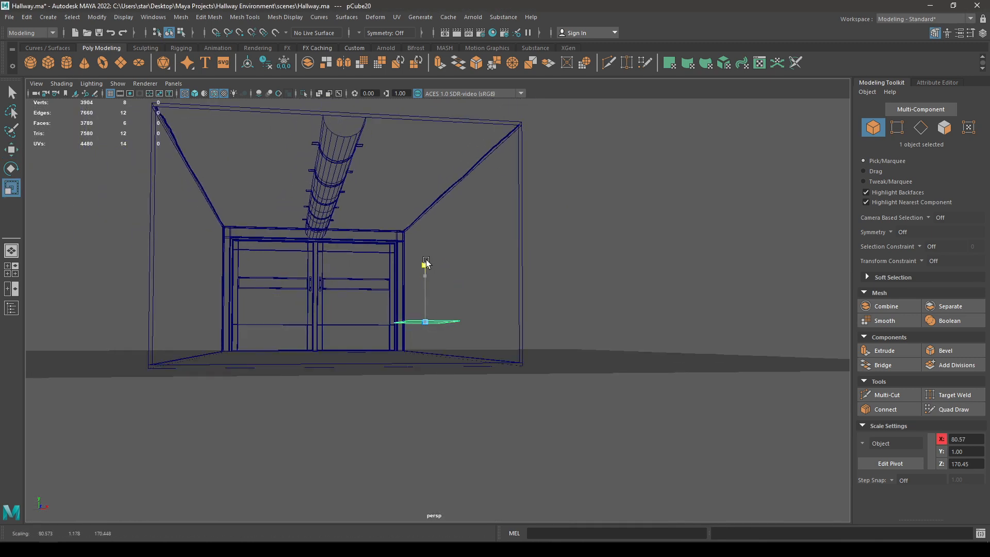
# Step: Flatten the panel's proportions and switch to face mode for the underside inset
pyautogui.moveTo(424, 263); pyautogui.dragTo(424, 149)
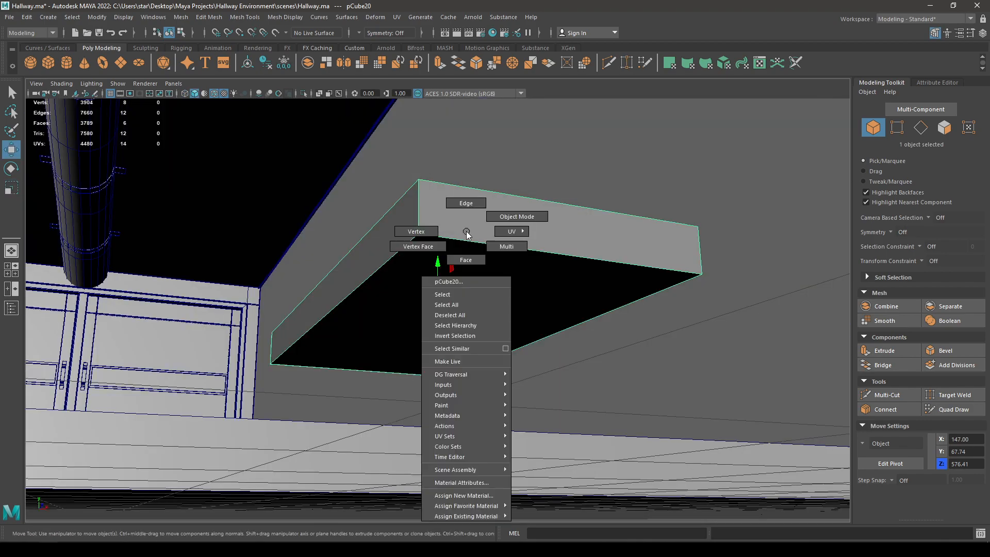
pyautogui.click(465, 259)
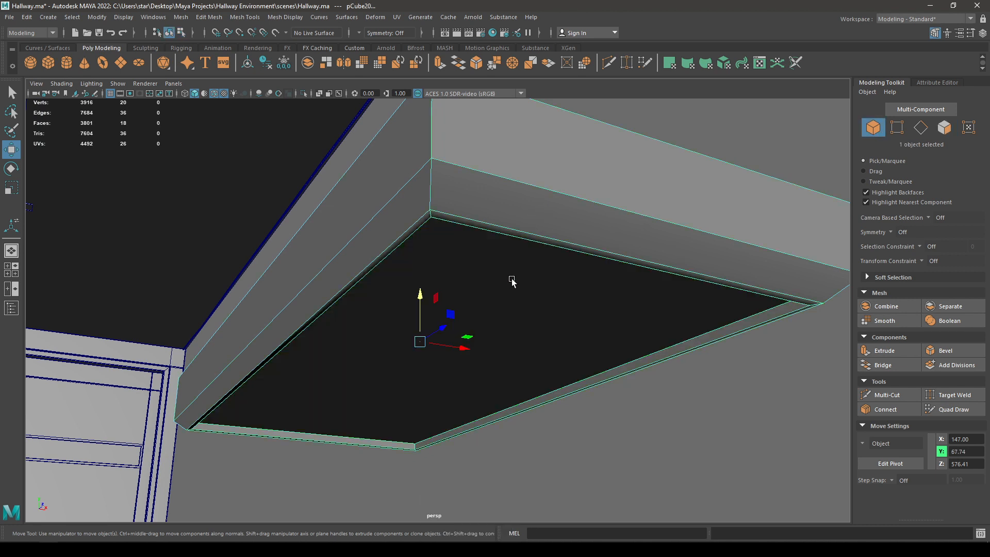
# Step: Harden the shading of the inner rim edges and check the result from an orbited view
pyautogui.press('ctrl+h')
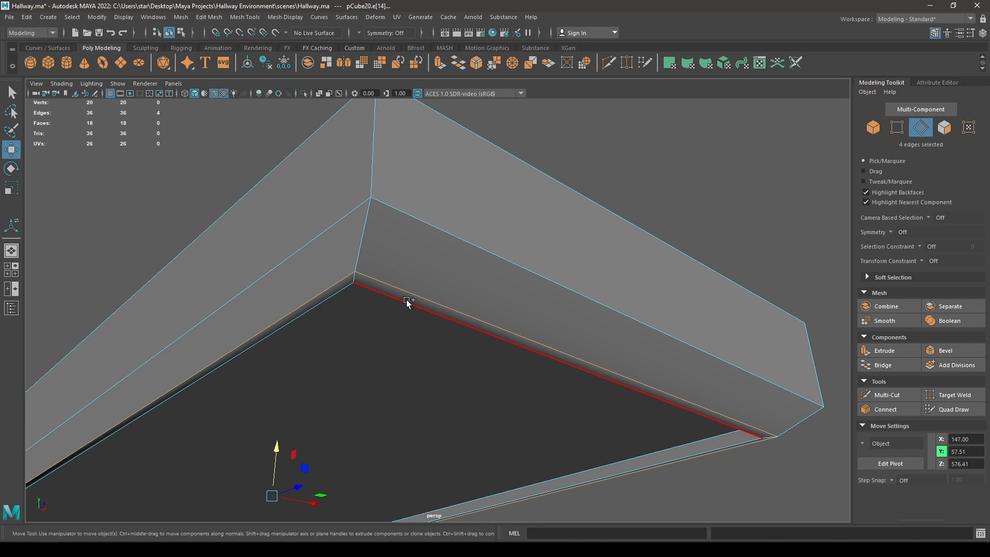
pyautogui.click(284, 18)
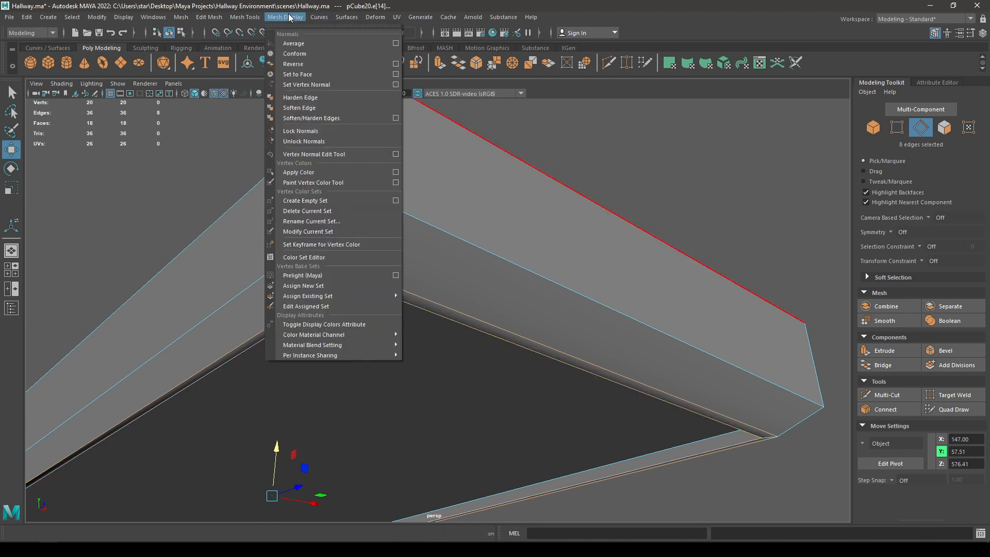
pyautogui.click(299, 107)
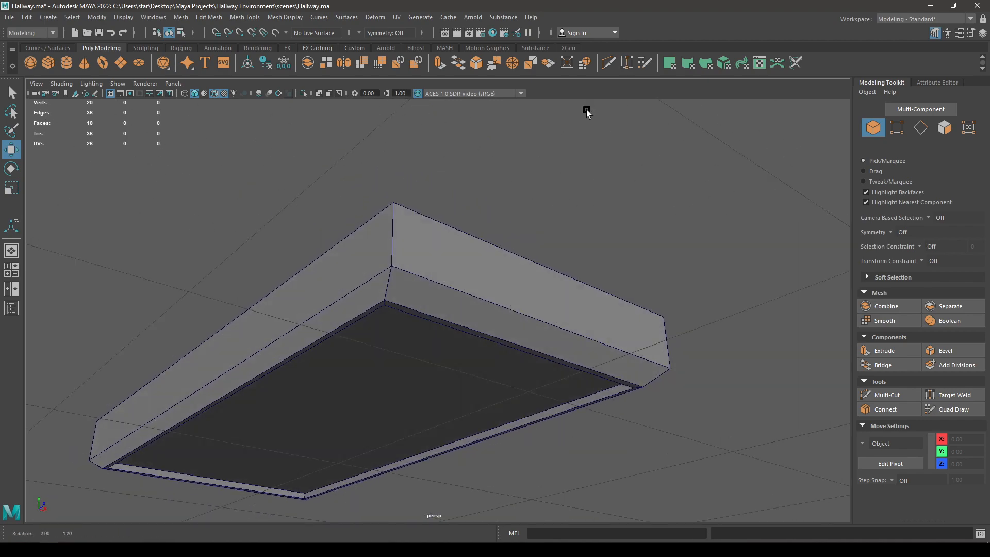
pyautogui.moveTo(587, 112); pyautogui.dragTo(496, 163)
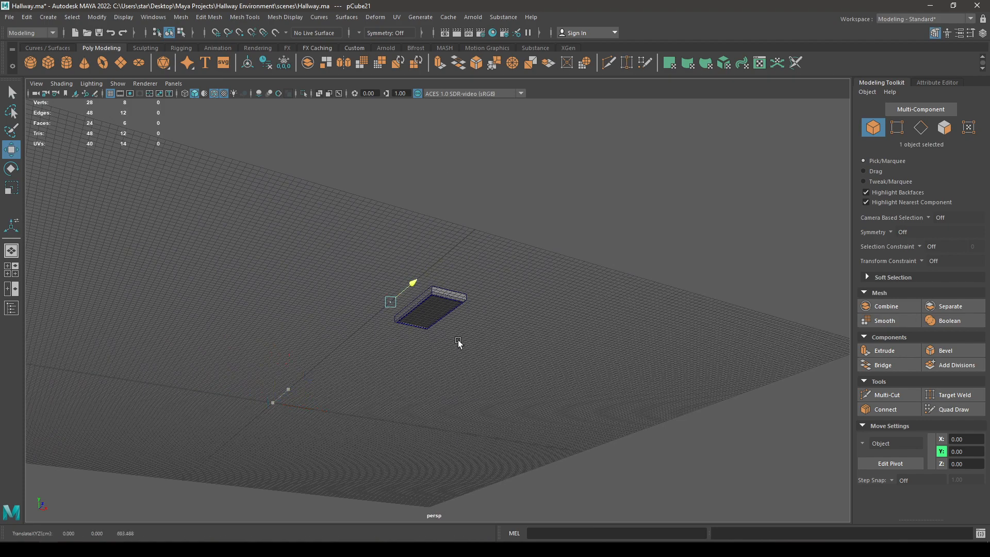
# Step: In top view, move the new cube's vertex row to match the fixture's slab length
pyautogui.press('space')
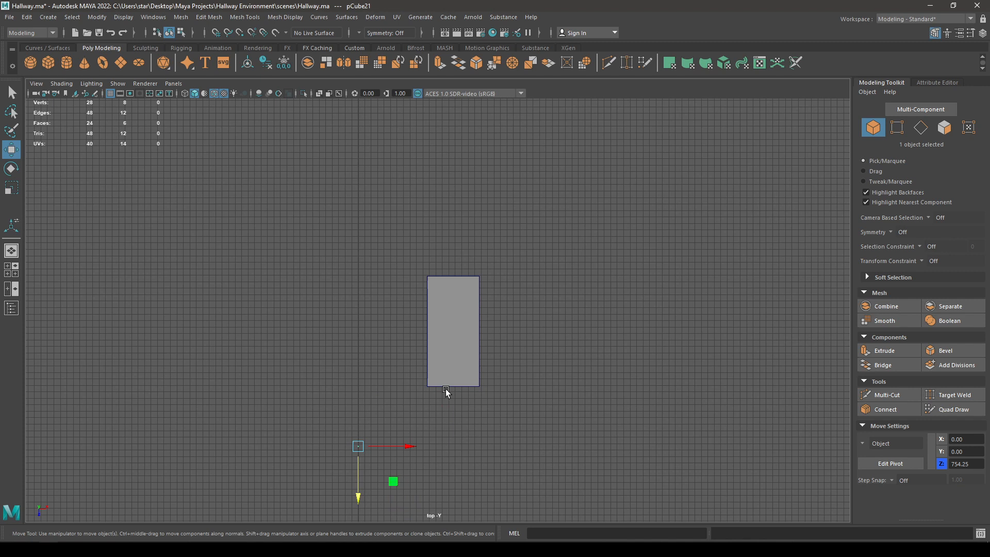
pyautogui.press('4')
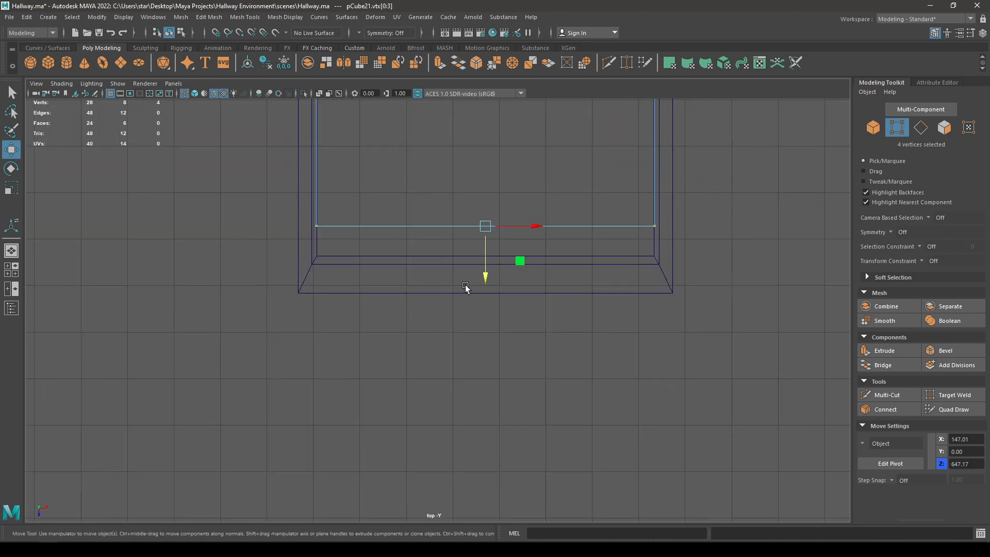
pyautogui.moveTo(484, 278); pyautogui.dragTo(484, 309)
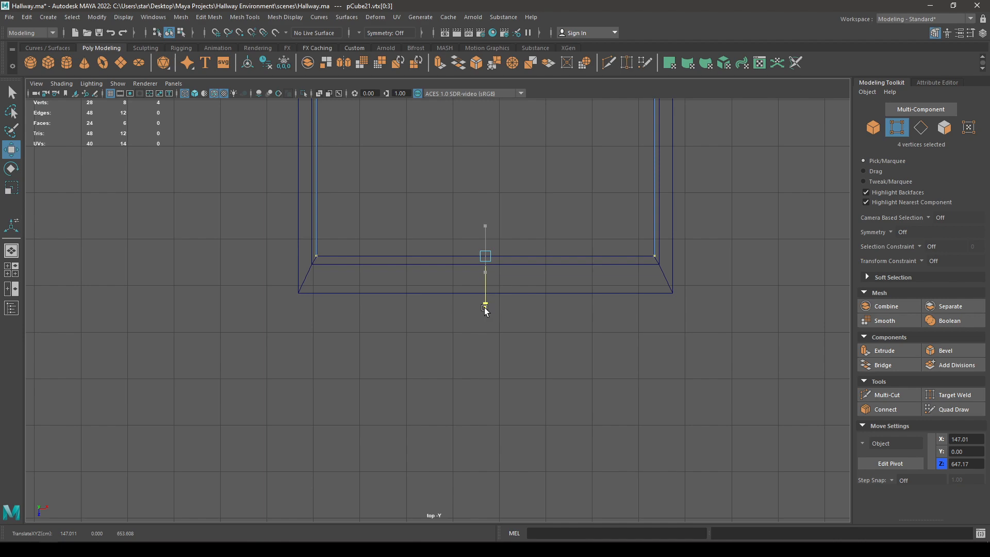
pyautogui.rightClick(484, 309)
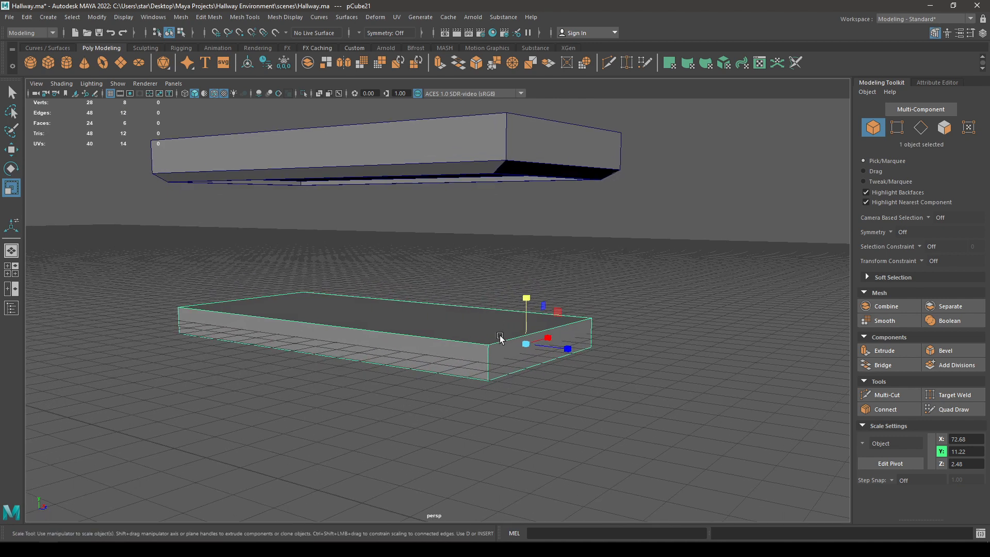
pyautogui.moveTo(520, 305)
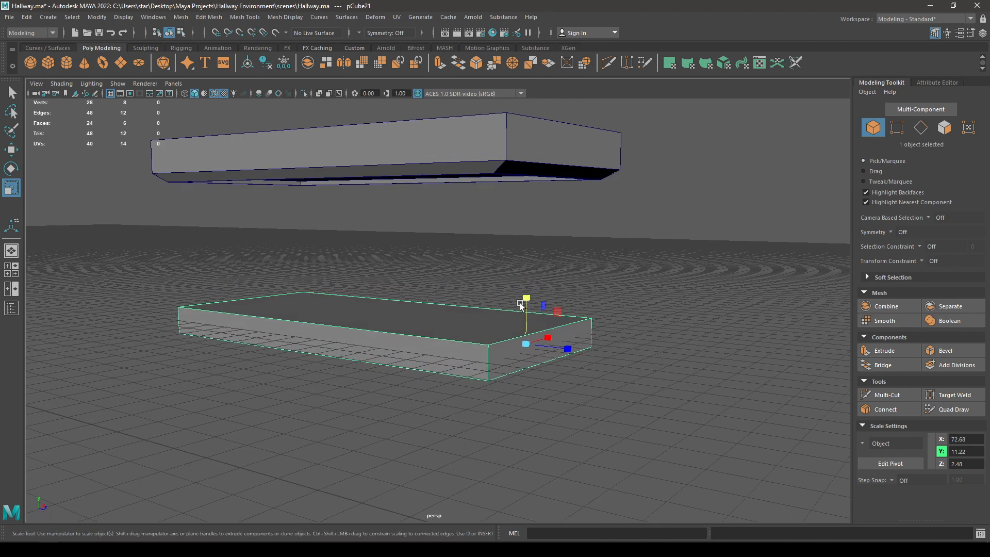
# Step: Bring up the slab's component marking menu to reach its edges for beveling
pyautogui.rightClick(519, 304)
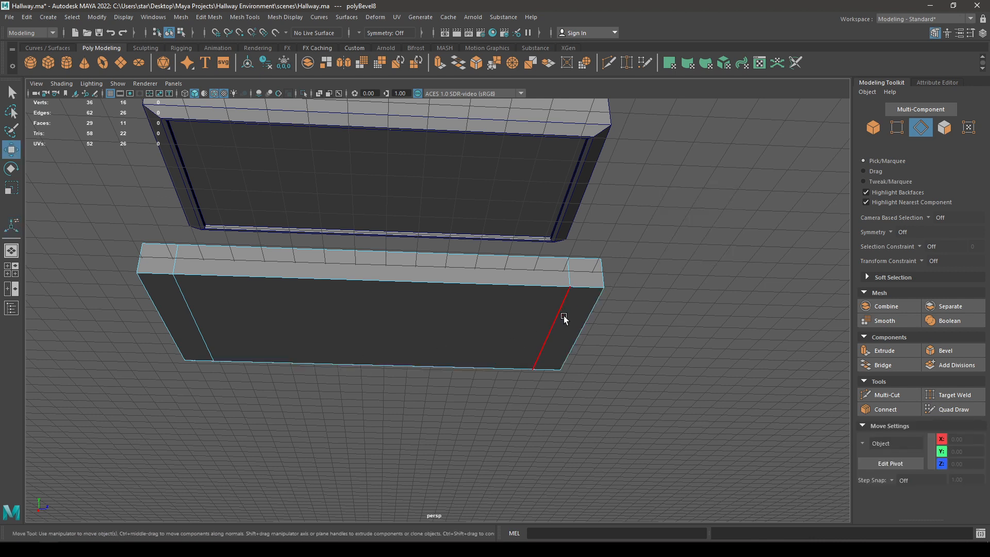
# Step: Bevel the slab's selected corner edges, then return to the component marking menu
pyautogui.rightClick(564, 317)
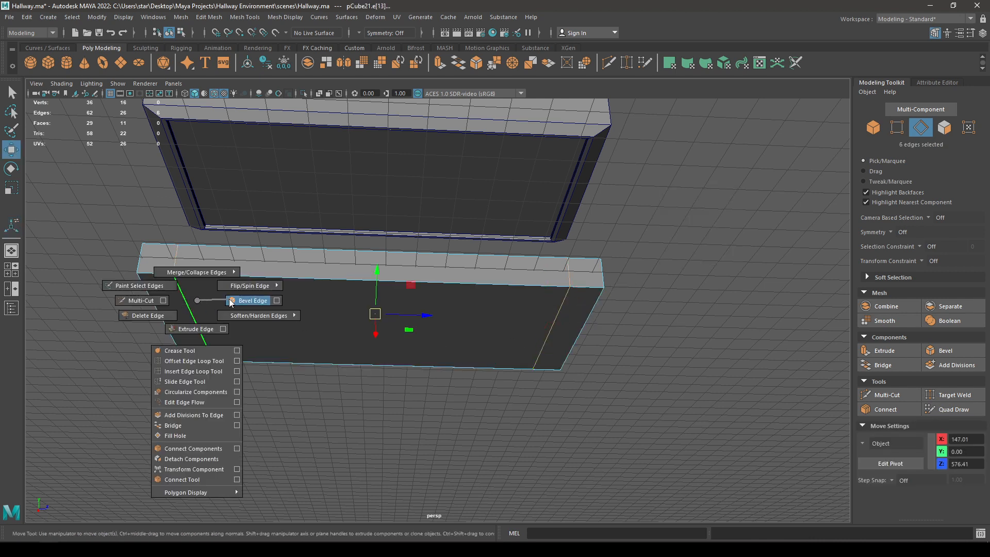
pyautogui.click(252, 300)
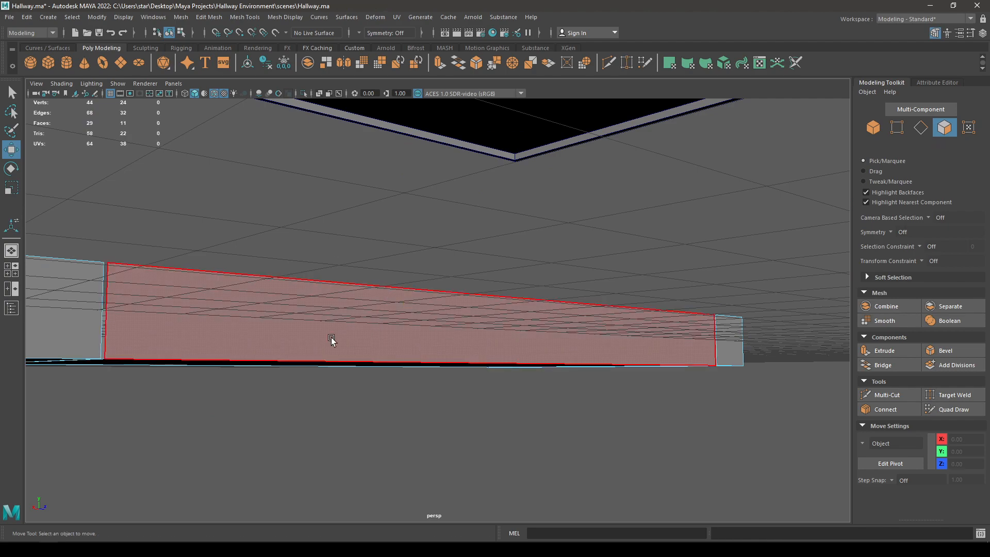
pyautogui.rightClick(331, 338)
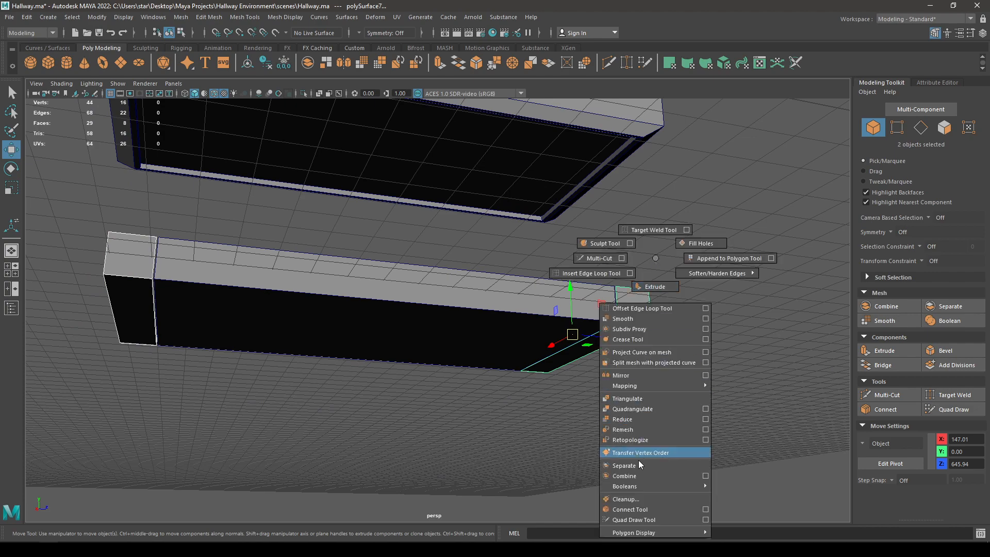
# Step: Separate the rim from the fixture mesh and adjust the smoothing on its edges
pyautogui.click(624, 464)
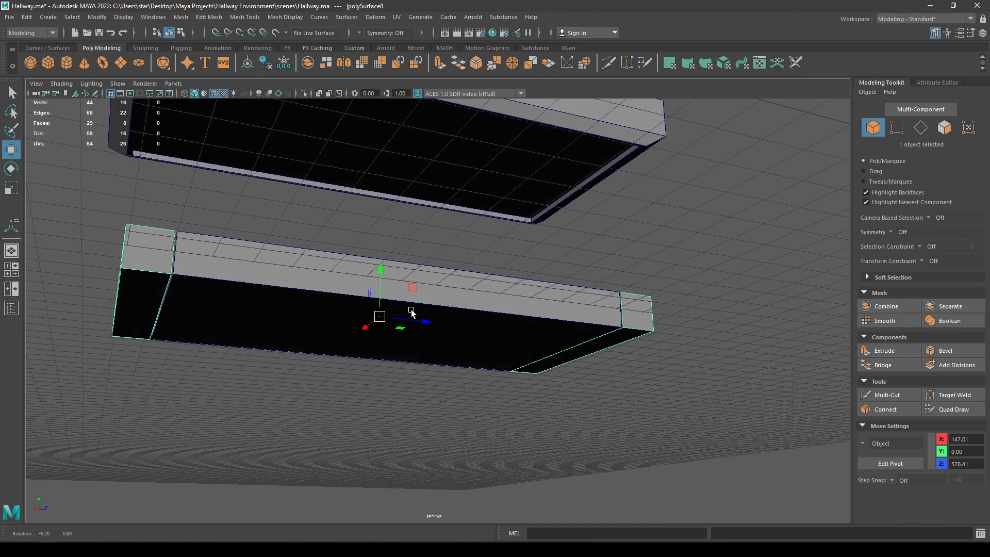
pyautogui.moveTo(411, 312); pyautogui.dragTo(470, 348)
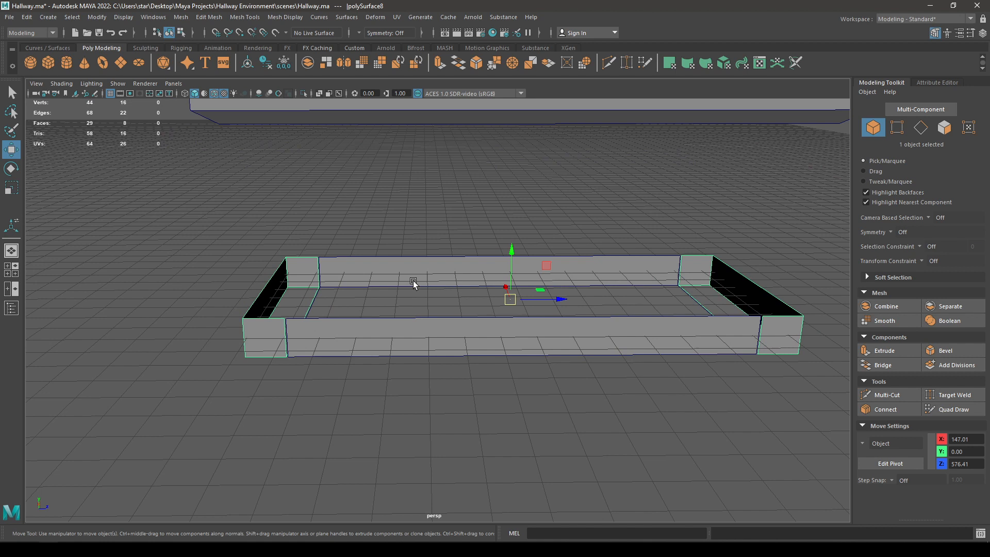
pyautogui.moveTo(416, 285)
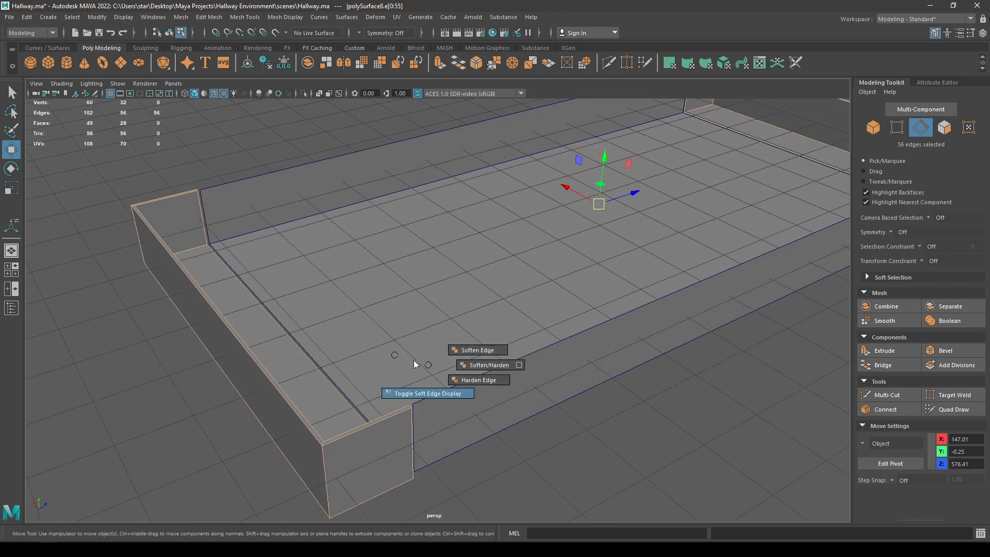
pyautogui.click(945, 350)
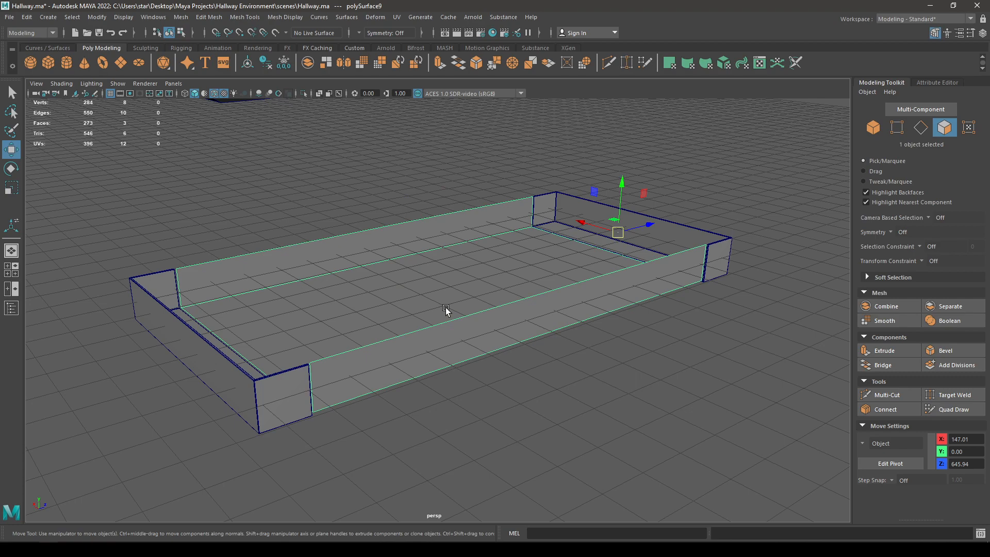
# Step: Extrude the rim's inner edges to pull a strip of new faces across the opening
pyautogui.moveTo(446, 310); pyautogui.dragTo(314, 360)
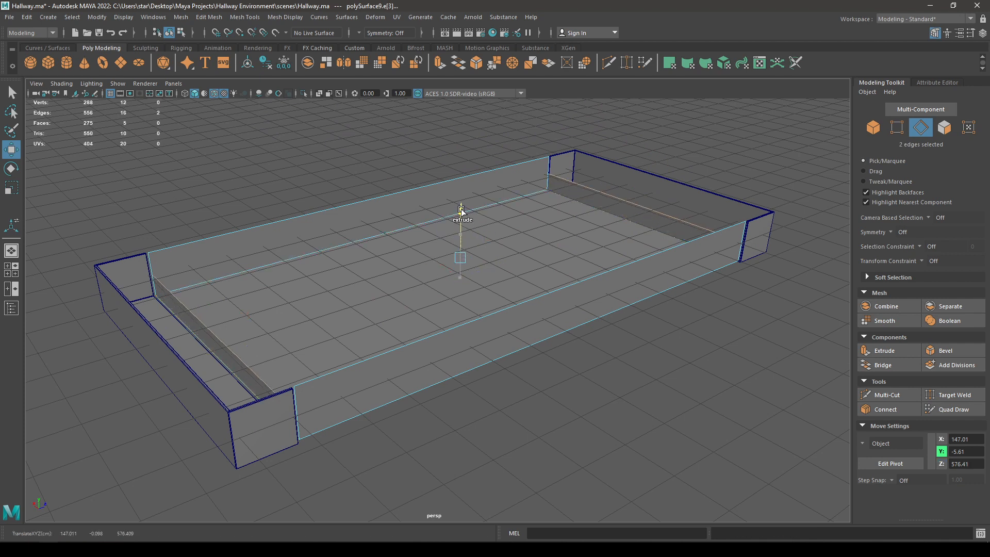
pyautogui.moveTo(460, 258); pyautogui.dragTo(460, 235)
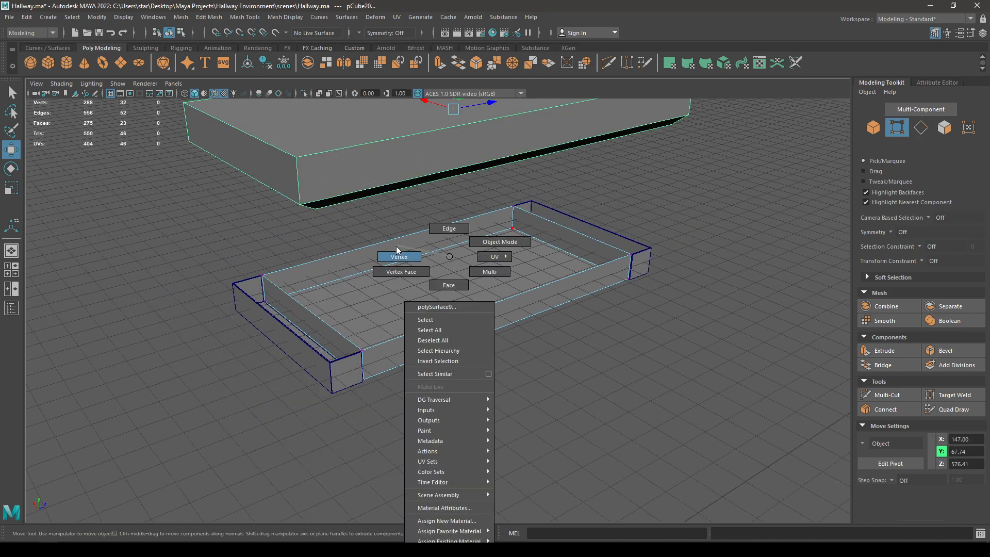
pyautogui.click(398, 257)
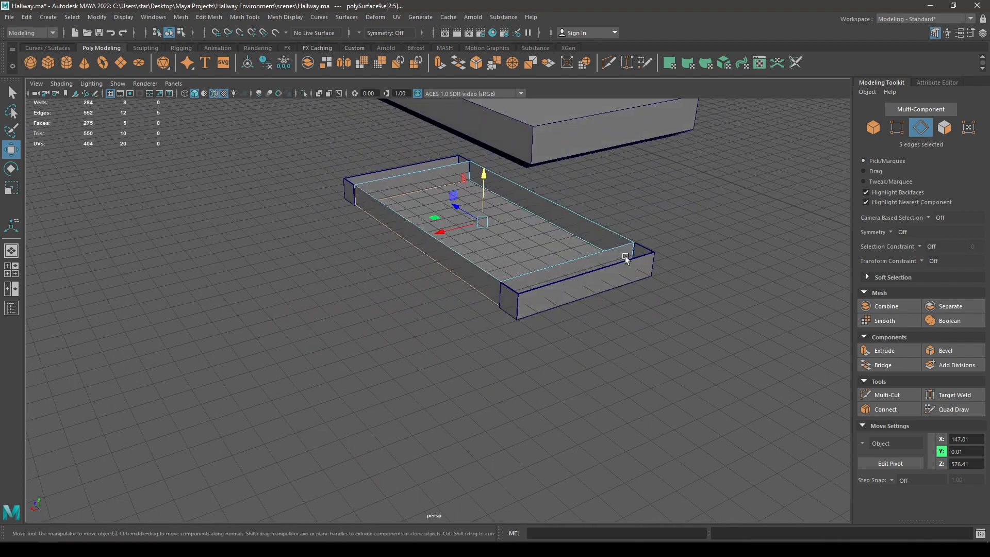
# Step: Fill the rim's remaining opening with a panel and switch to top view
pyautogui.moveTo(625, 258); pyautogui.dragTo(359, 265)
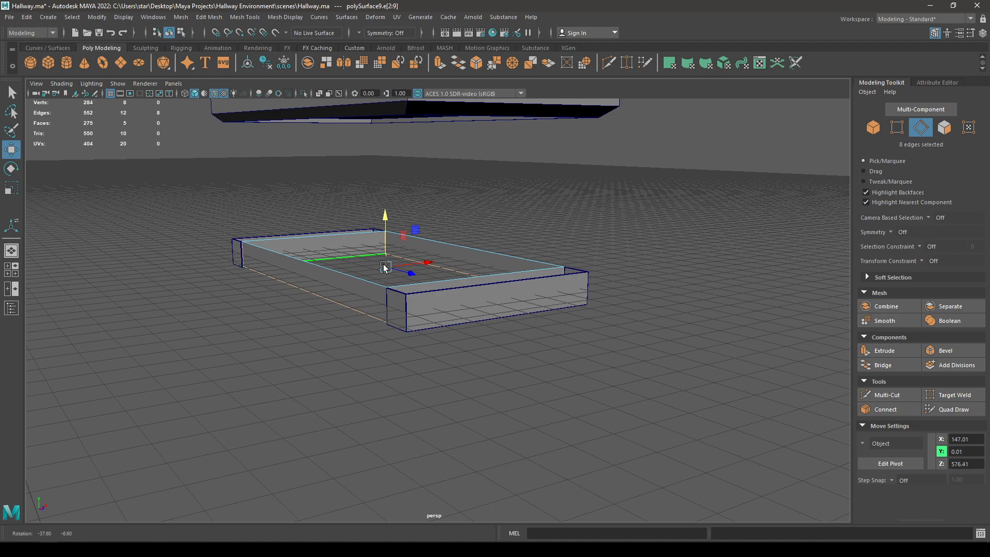
pyautogui.click(945, 351)
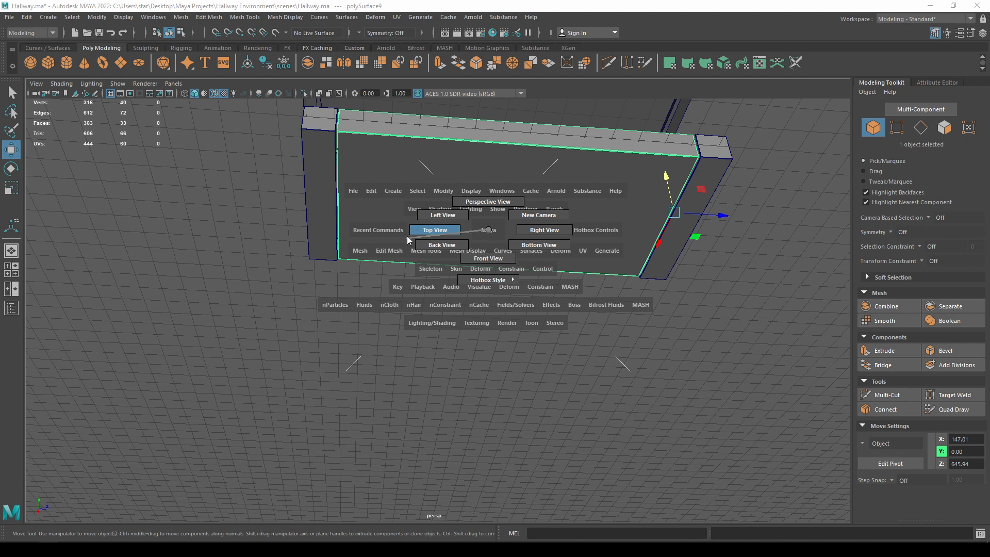
pyautogui.click(434, 229)
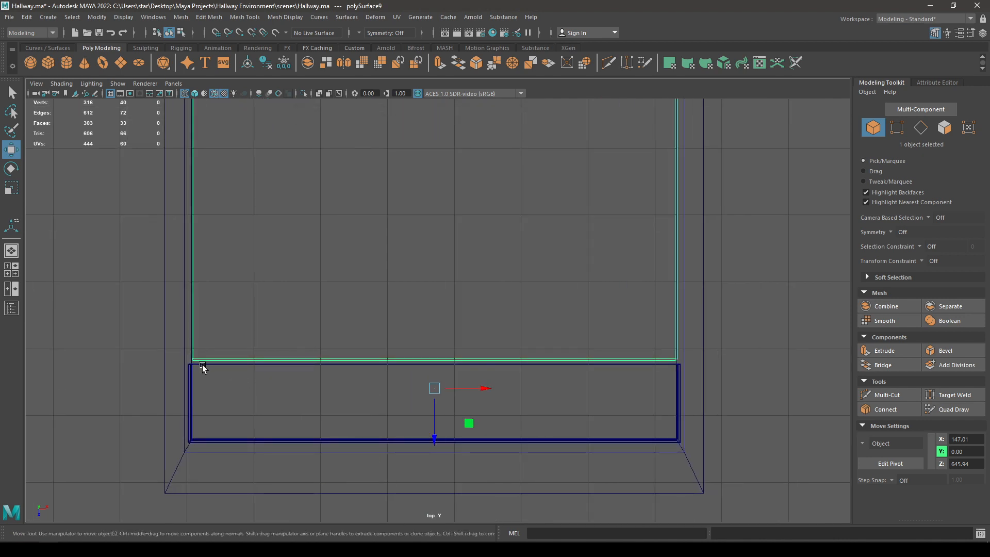
# Step: Select both fixture pieces, raise the rim against the lid's underside, then select the lid
pyautogui.click(896, 127)
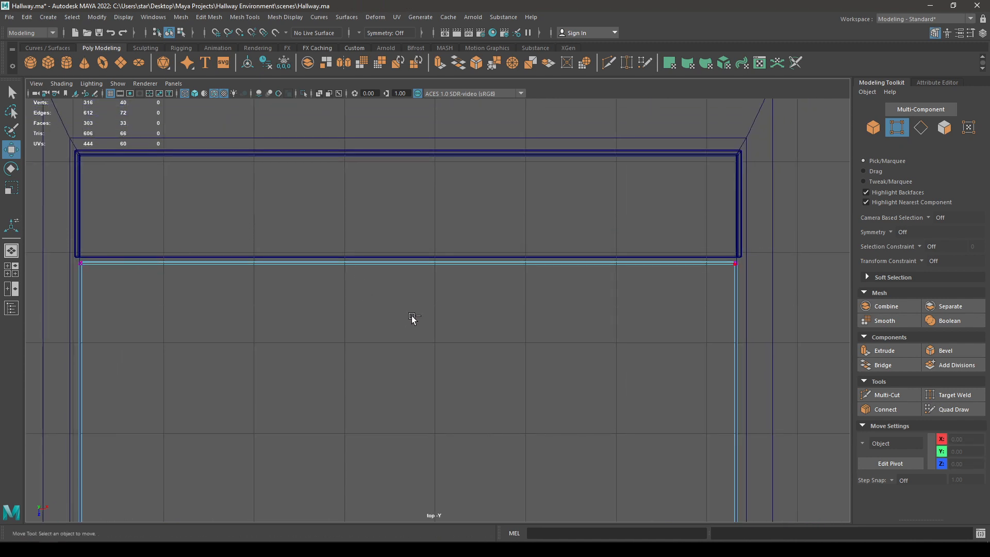
pyautogui.click(407, 261)
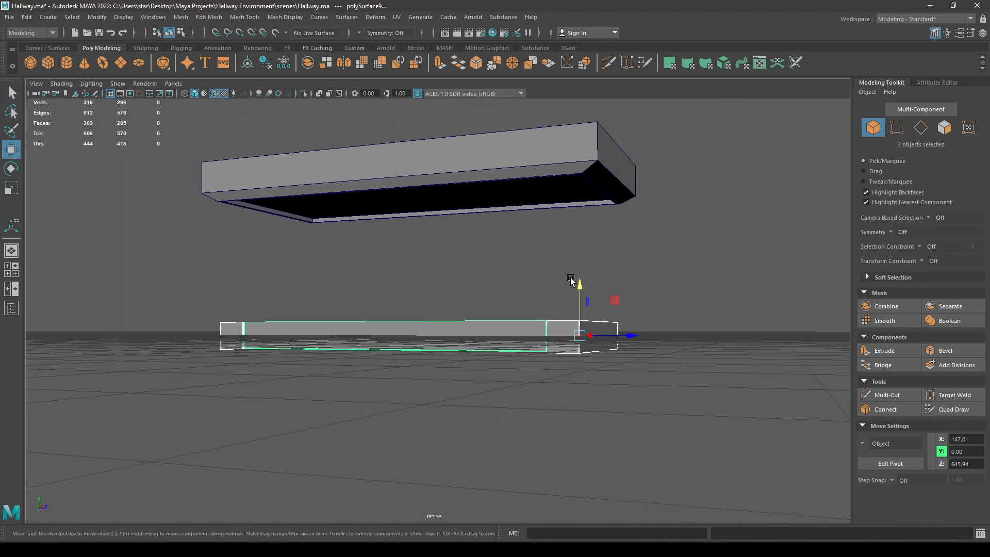
pyautogui.moveTo(579, 281); pyautogui.dragTo(579, 145)
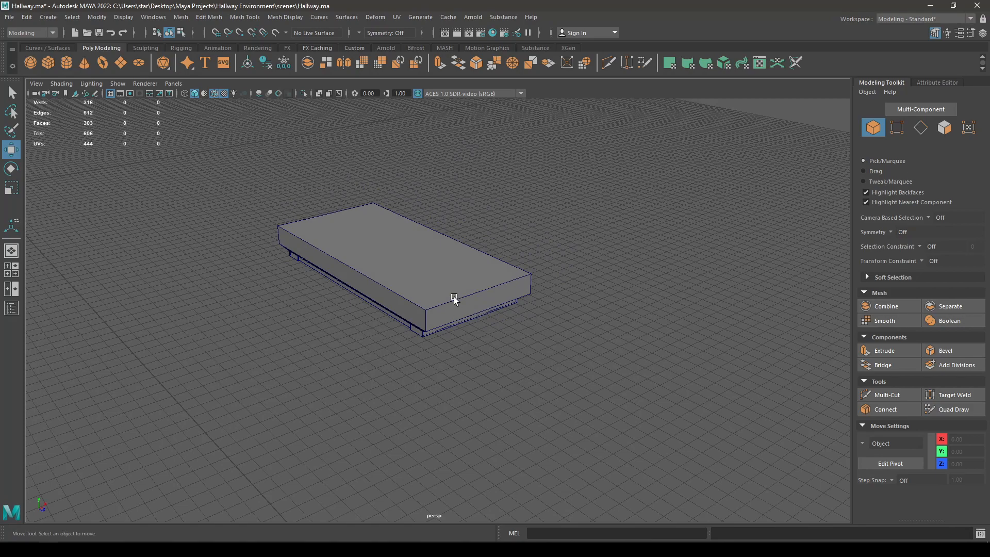
pyautogui.moveTo(455, 300); pyautogui.dragTo(418, 273)
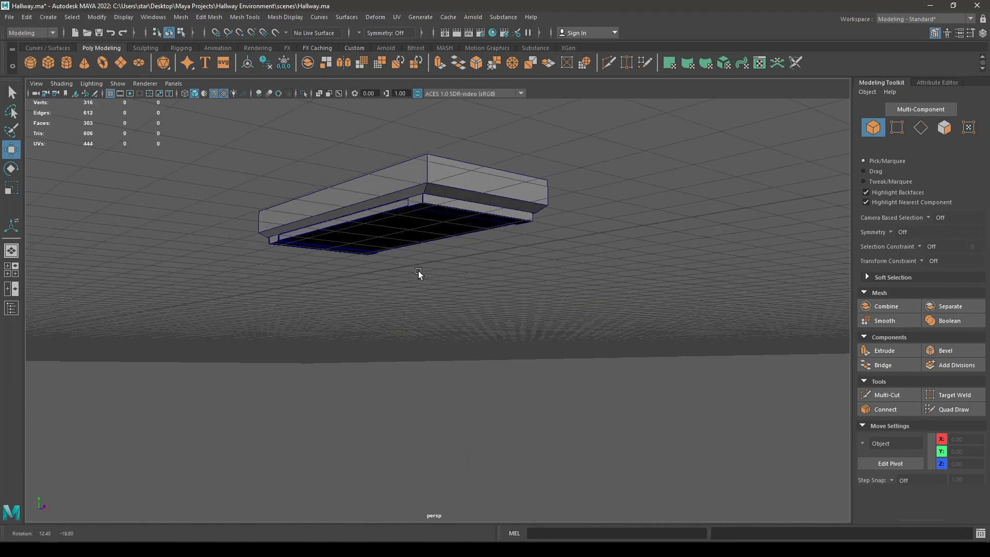
pyautogui.click(416, 227)
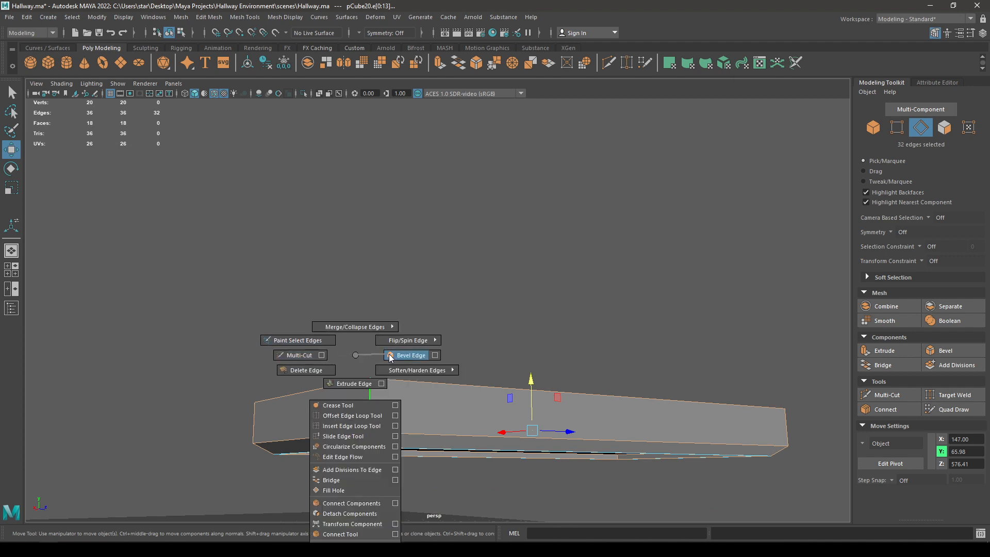
# Step: Bevel the lid's lower edges and combine the lid and rim into one fixture mesh
pyautogui.click(409, 355)
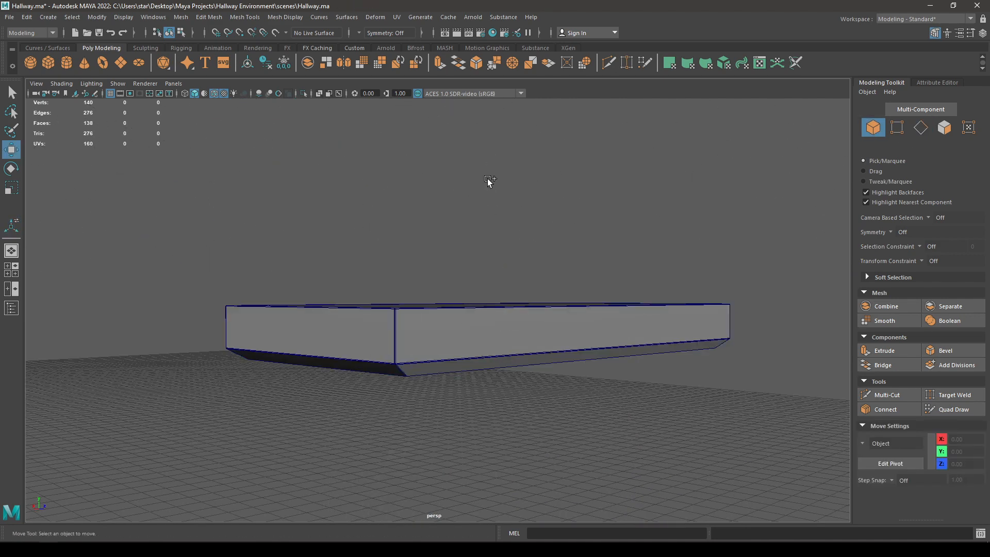
pyautogui.click(214, 93)
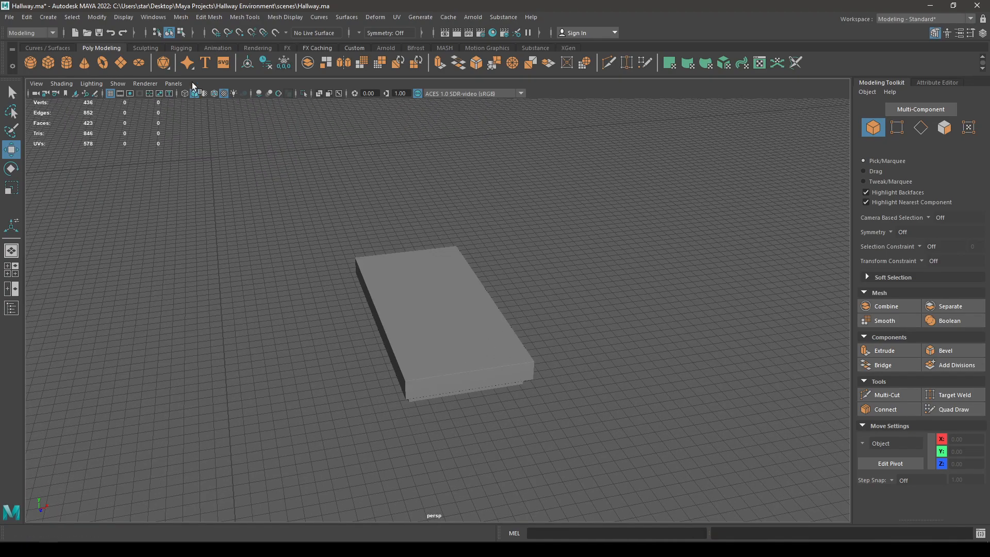
# Step: Move the fixture up to the hallway ceiling and duplicate it to the other side of the arch
pyautogui.click(123, 18)
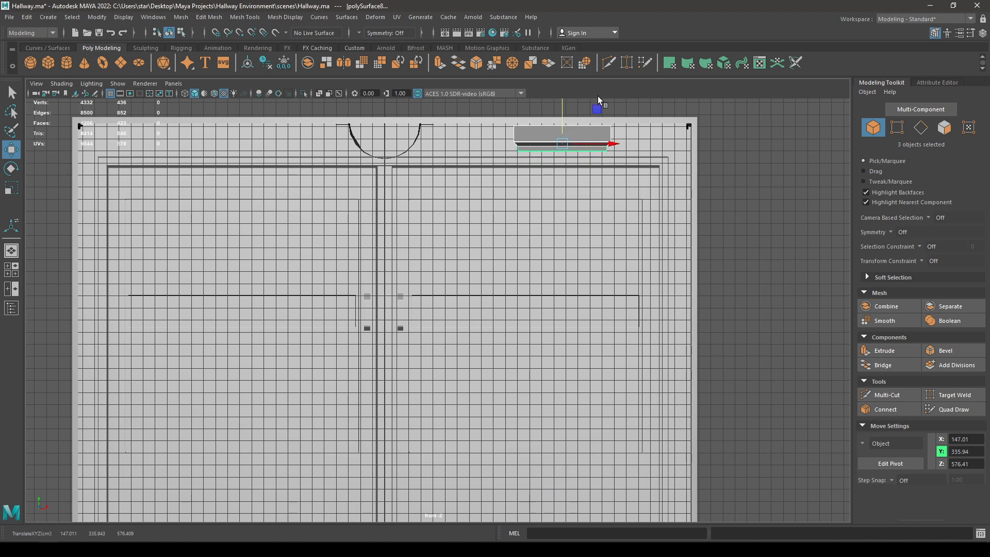
pyautogui.scroll(-3)
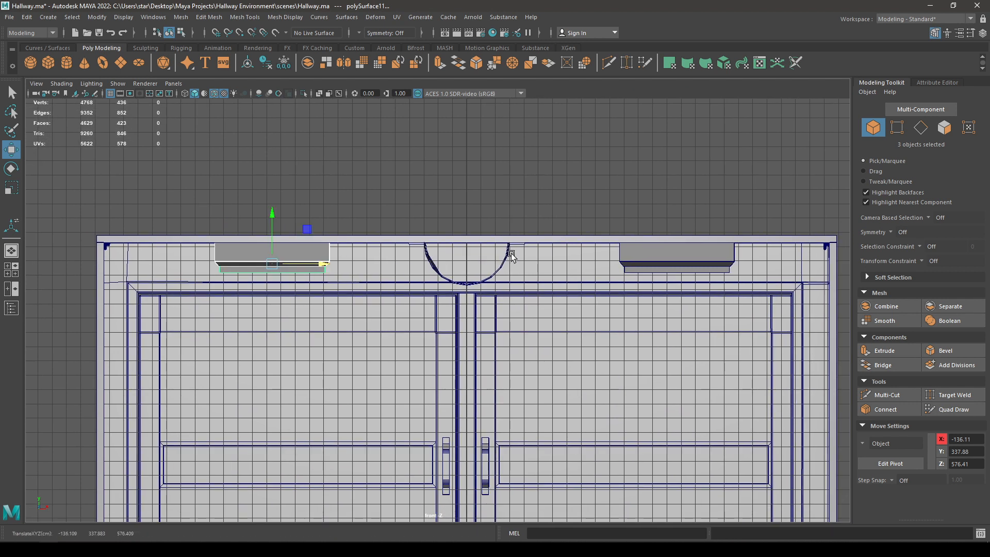
pyautogui.moveTo(580, 255)
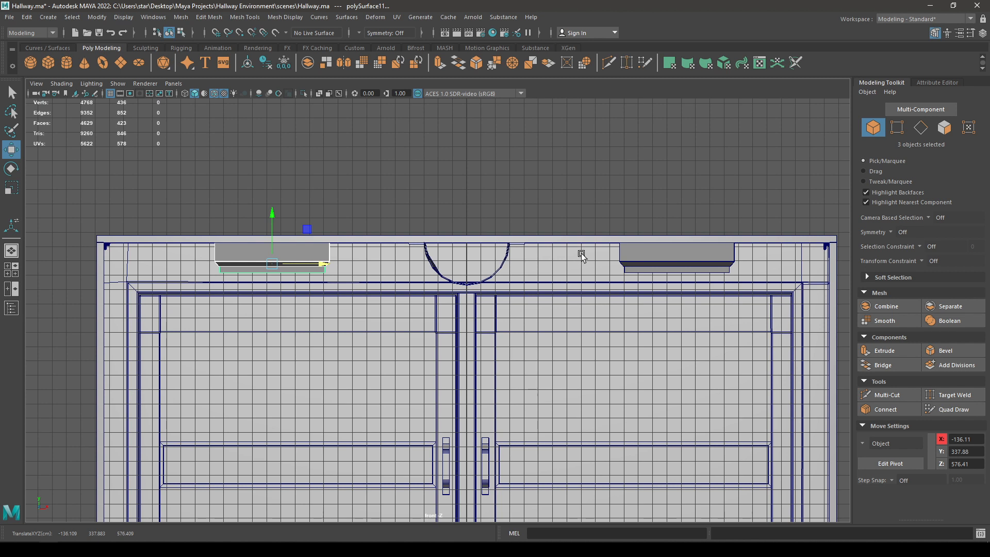